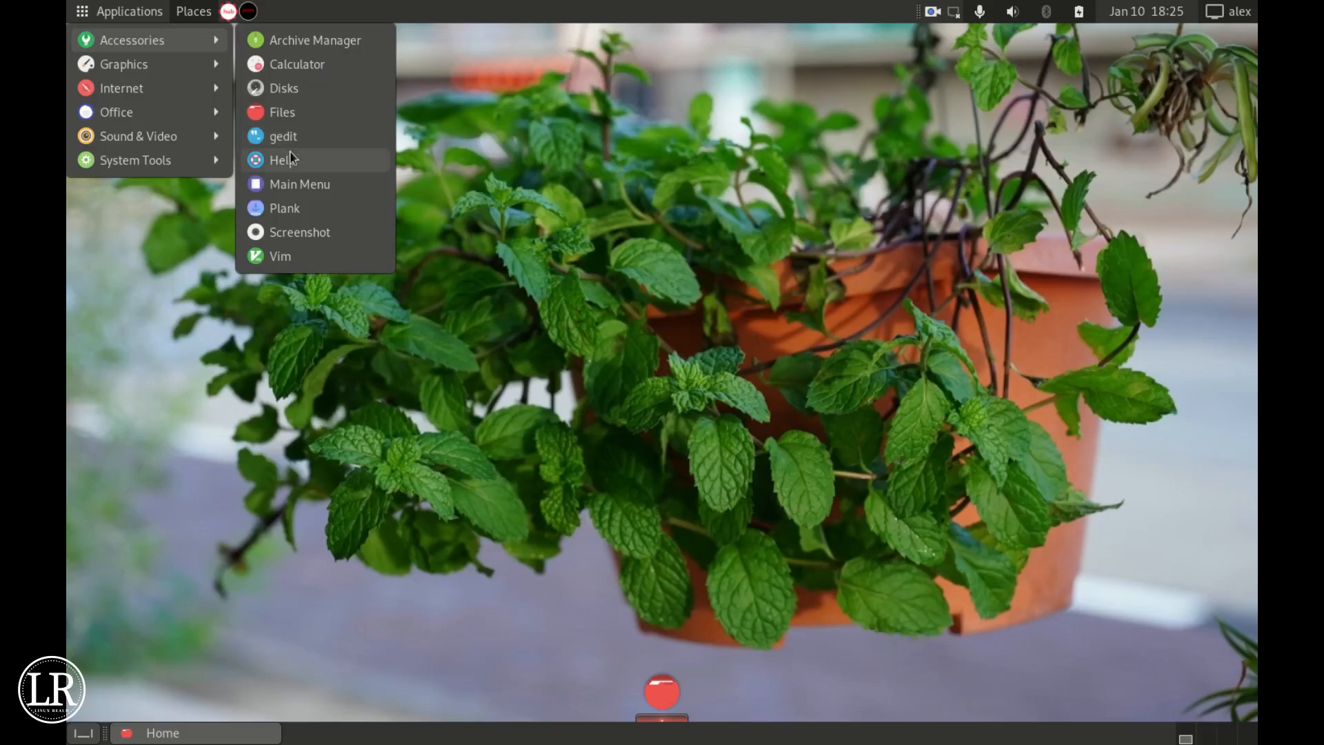
Browse Accessories, check the January 2024 calendar, and show the System Tools application list
click(299, 185)
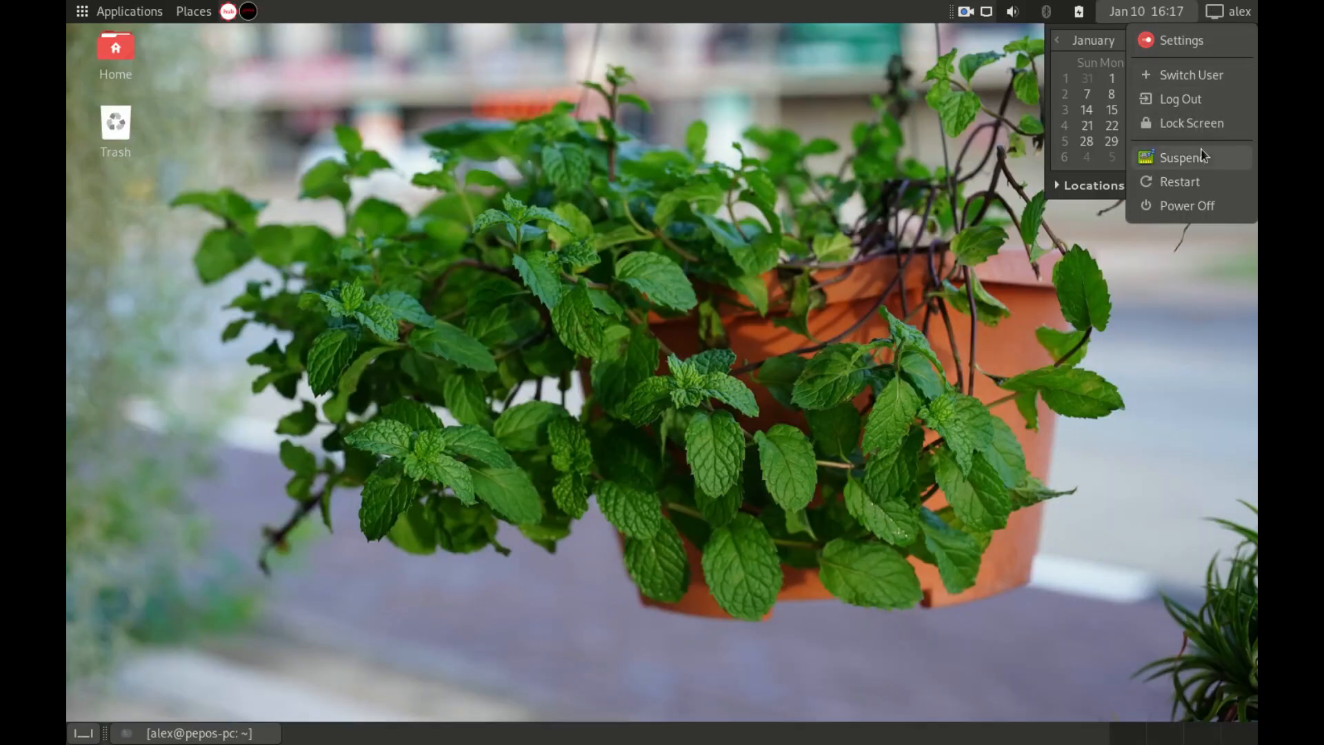
mouse_move(1200, 74)
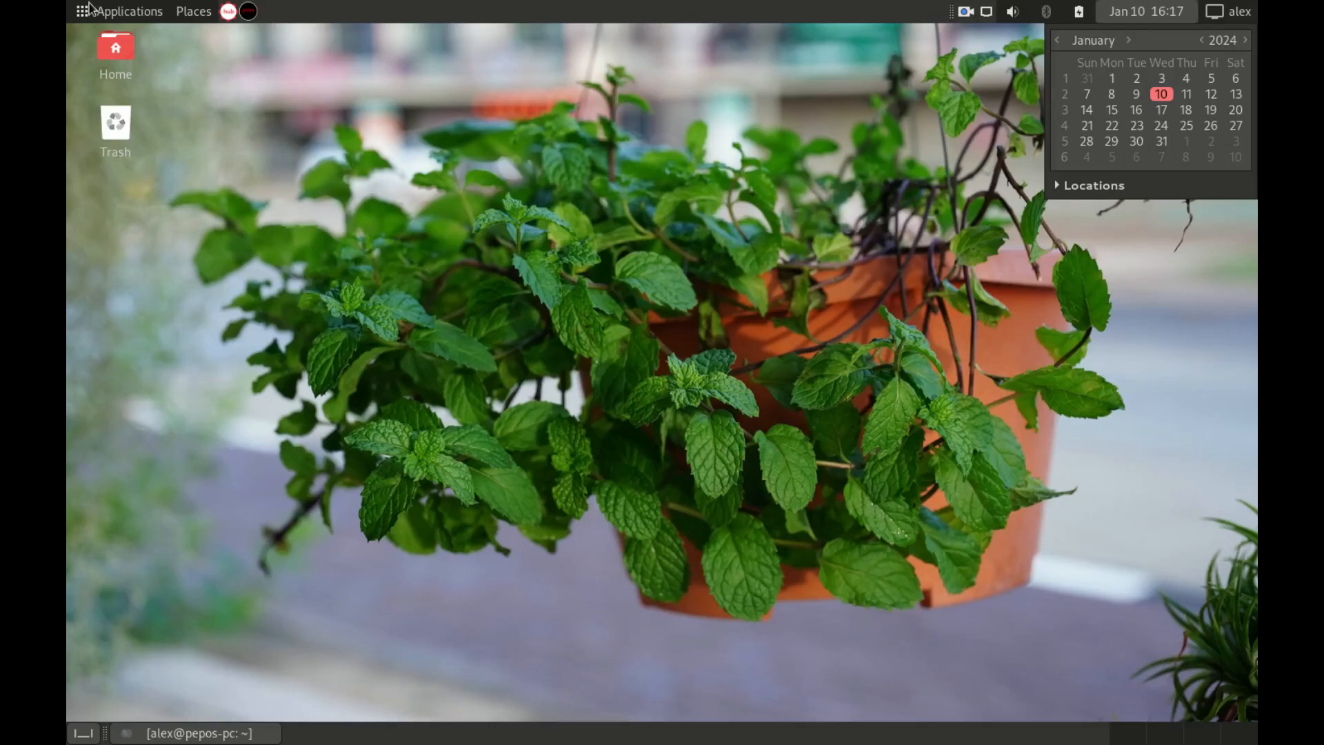
click(128, 11)
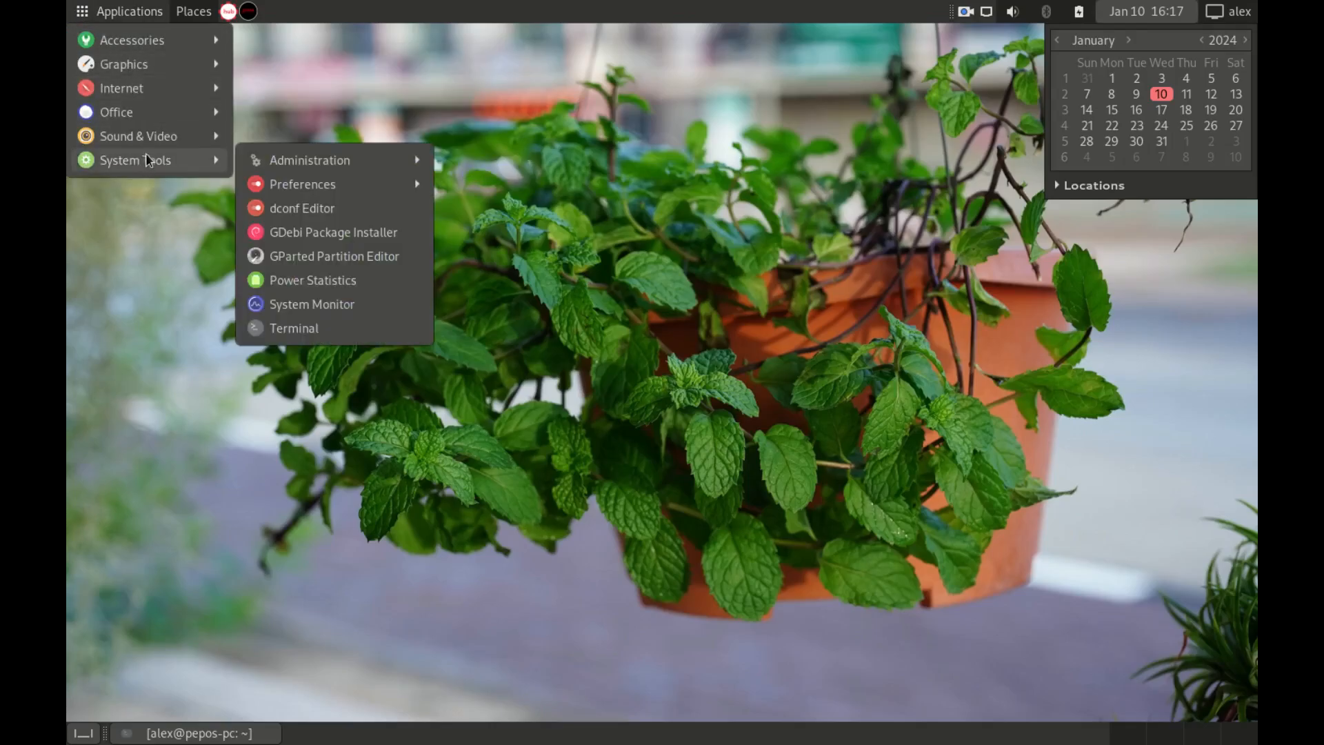
mouse_move(134, 113)
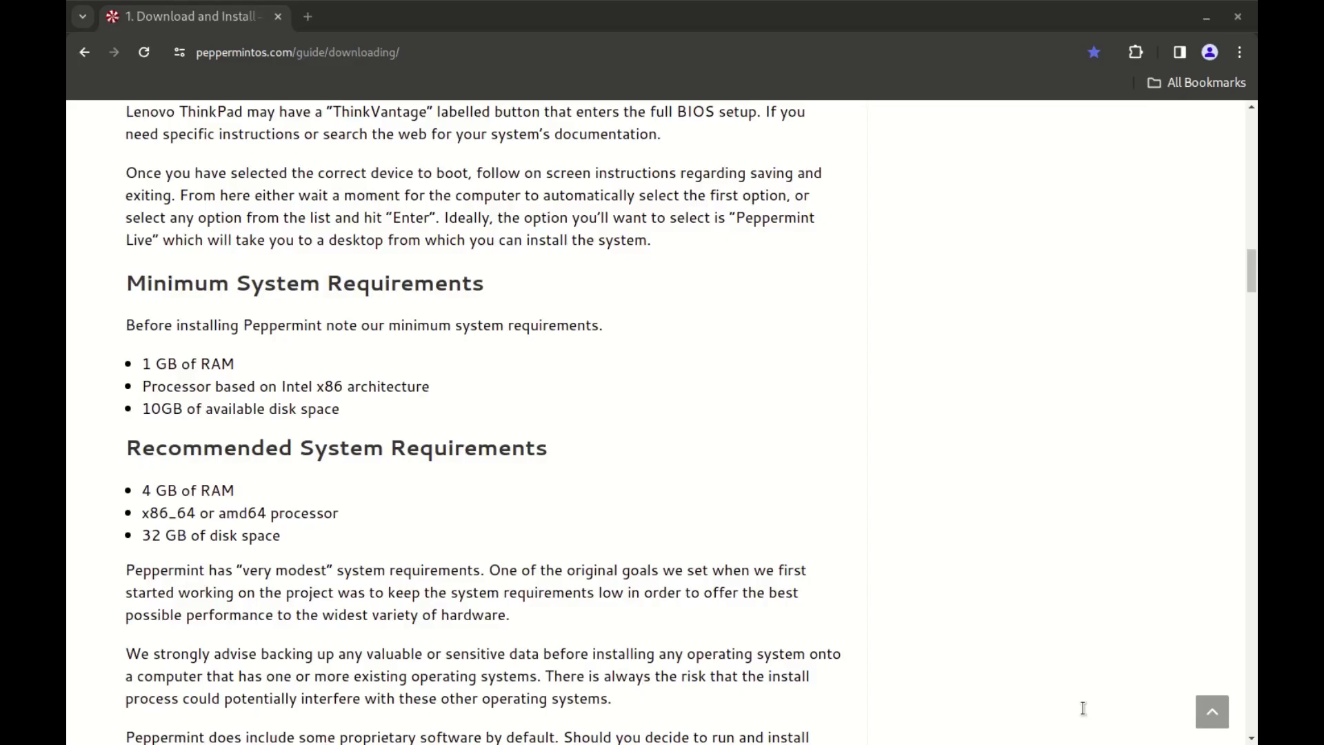
Highlight the Minimum and Recommended System Requirements sections of the Peppermint downloading guide
drag(142, 490, 280, 535)
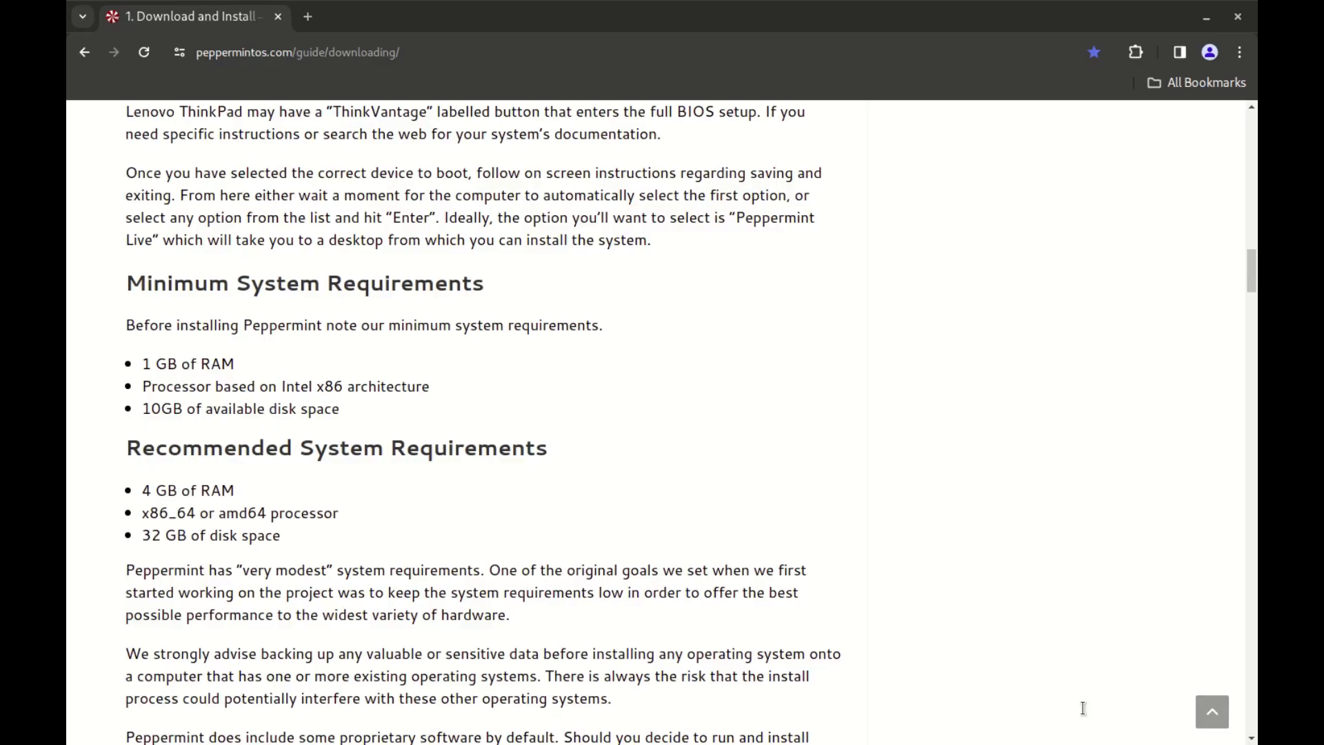
drag(142, 363, 339, 408)
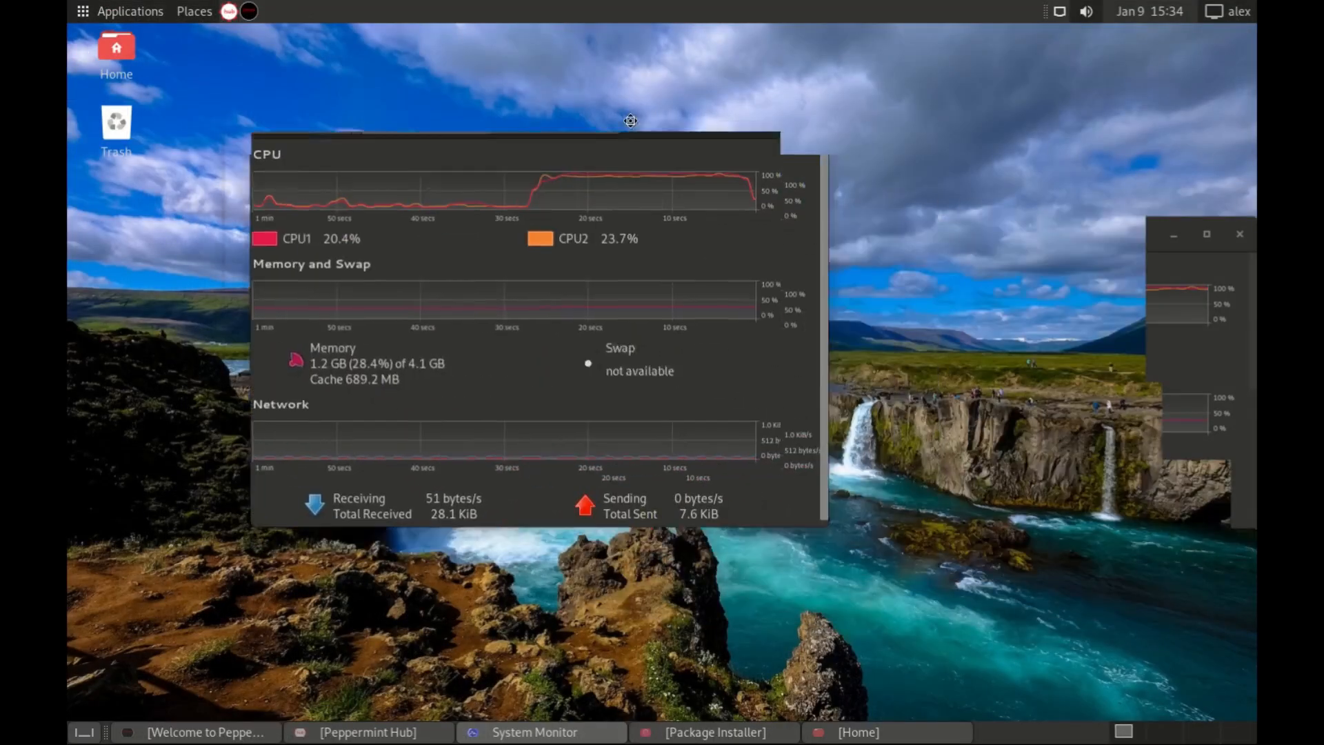
Position System Monitor's Resources view showing live CPU, memory and network graphs
drag(628, 121, 684, 139)
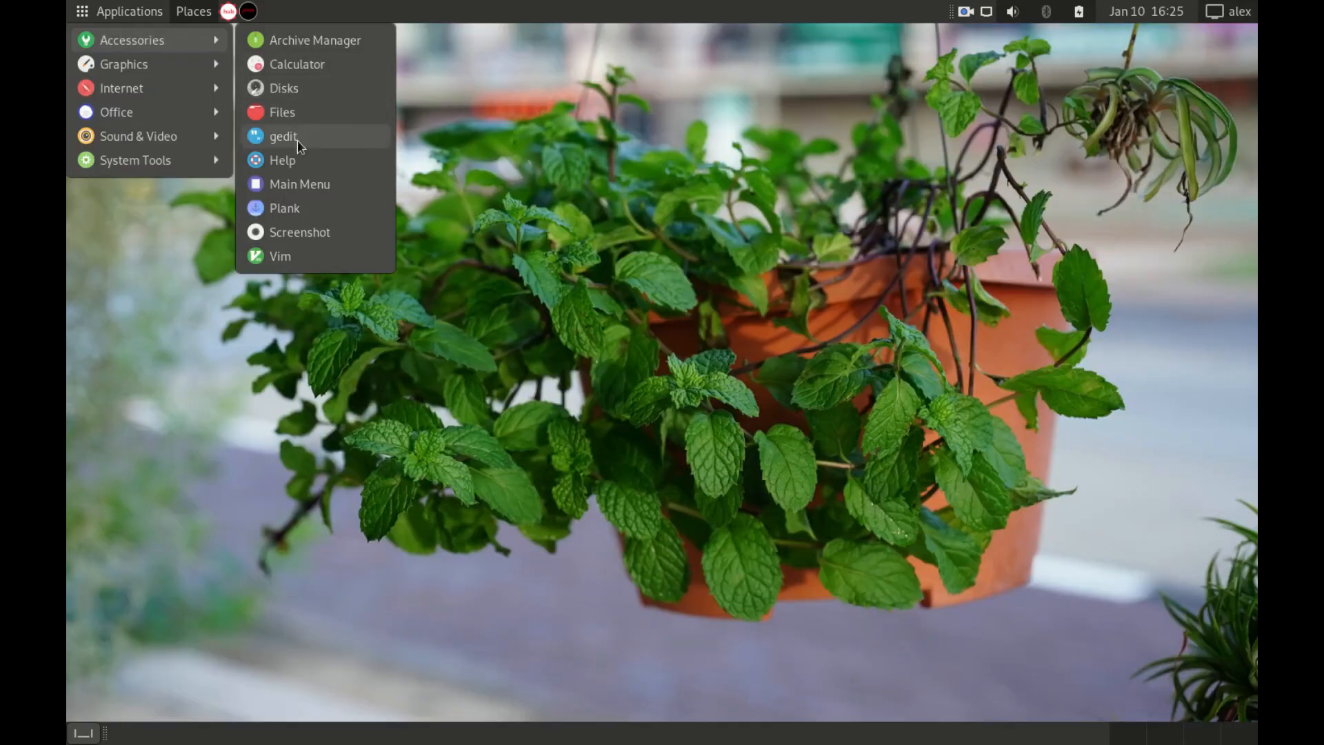
mouse_move(284, 88)
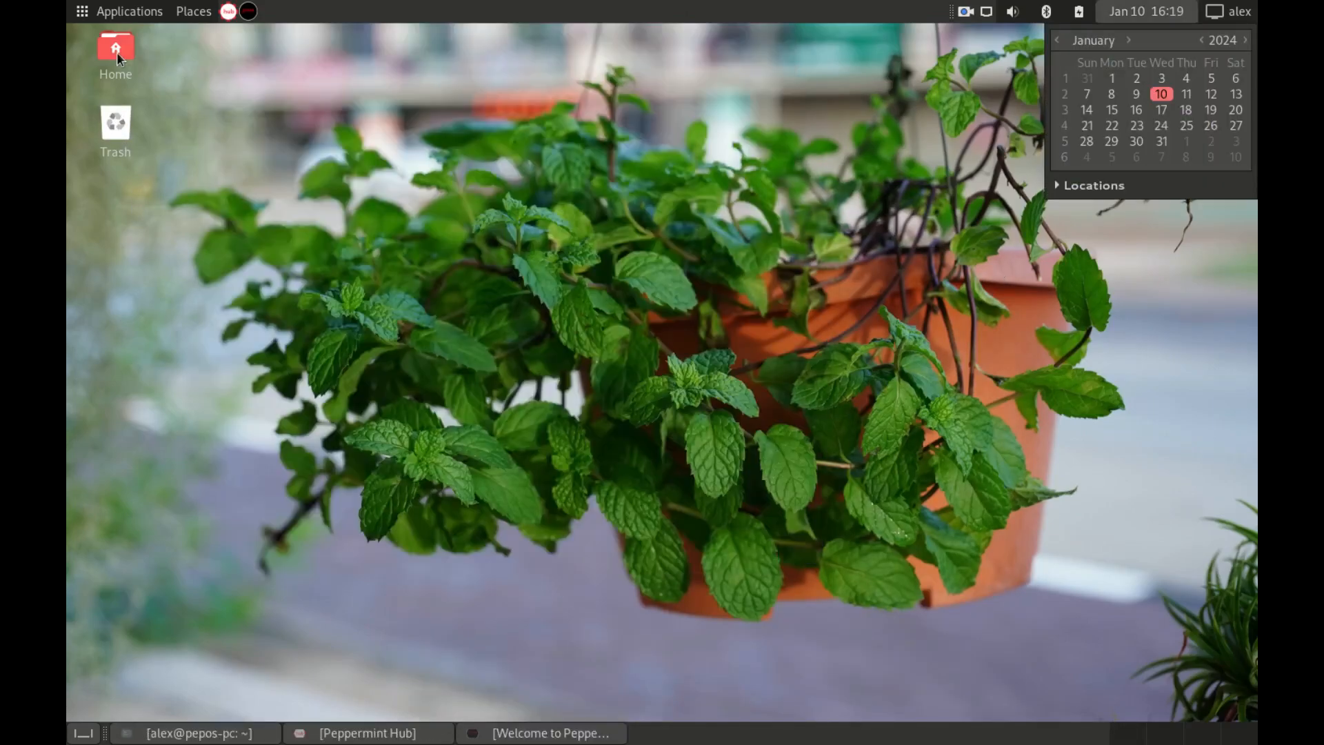
Open the Home folder from its desktop icon
double_click(116, 45)
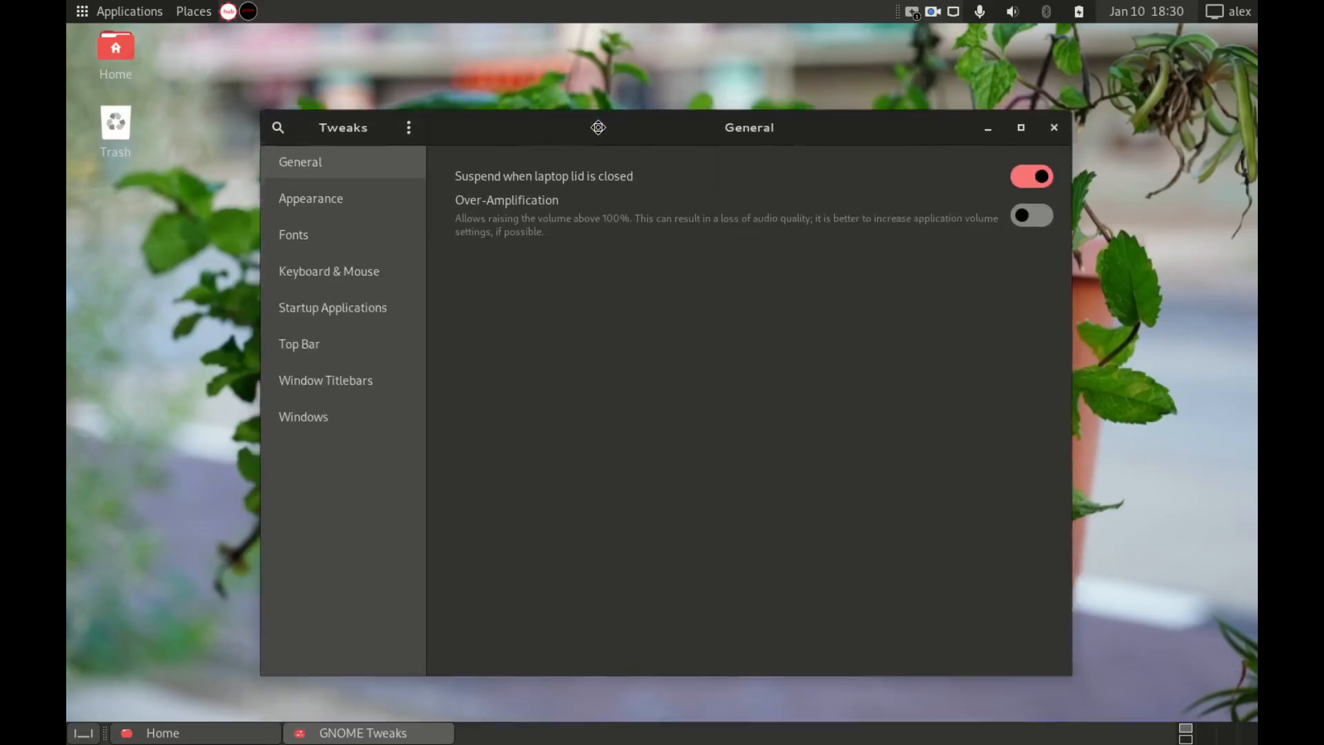
In Settings > Appearance, switch the desktop style from Default to Dark, then move to Multitasking
click(310, 199)
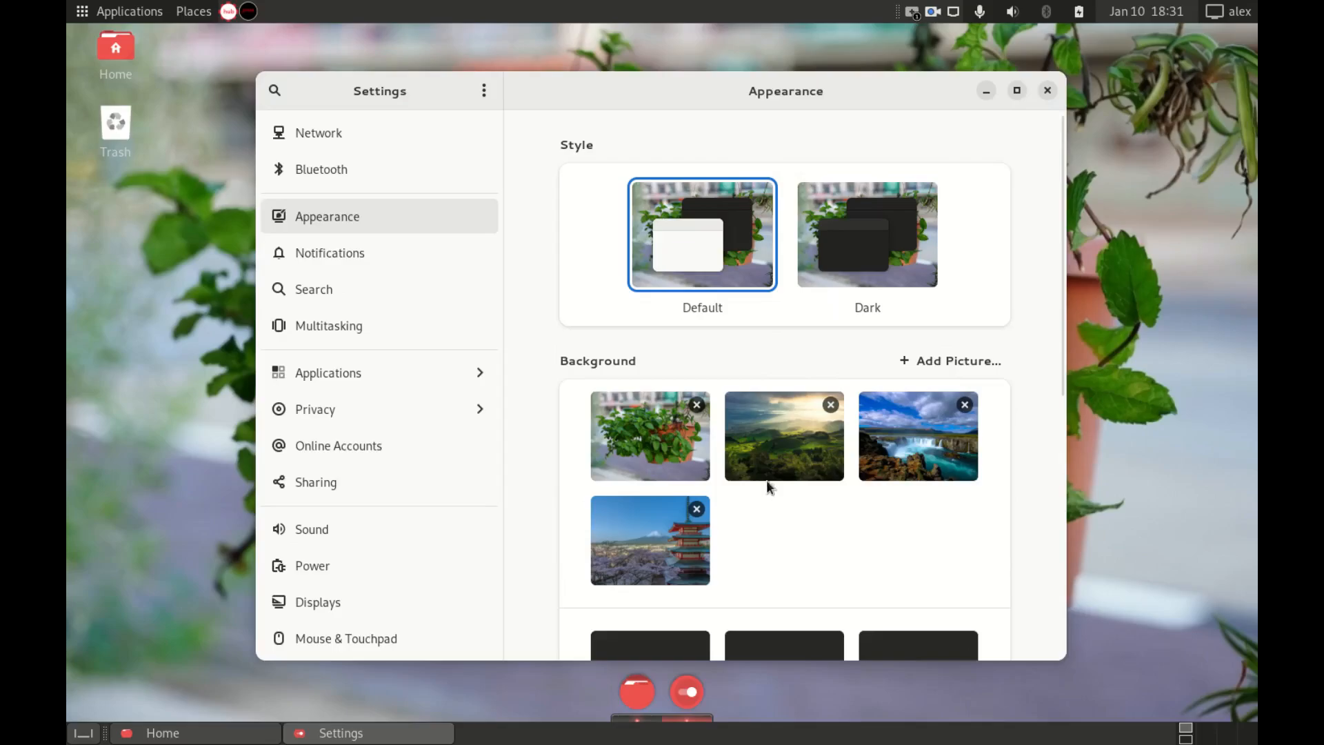
mouse_move(760, 392)
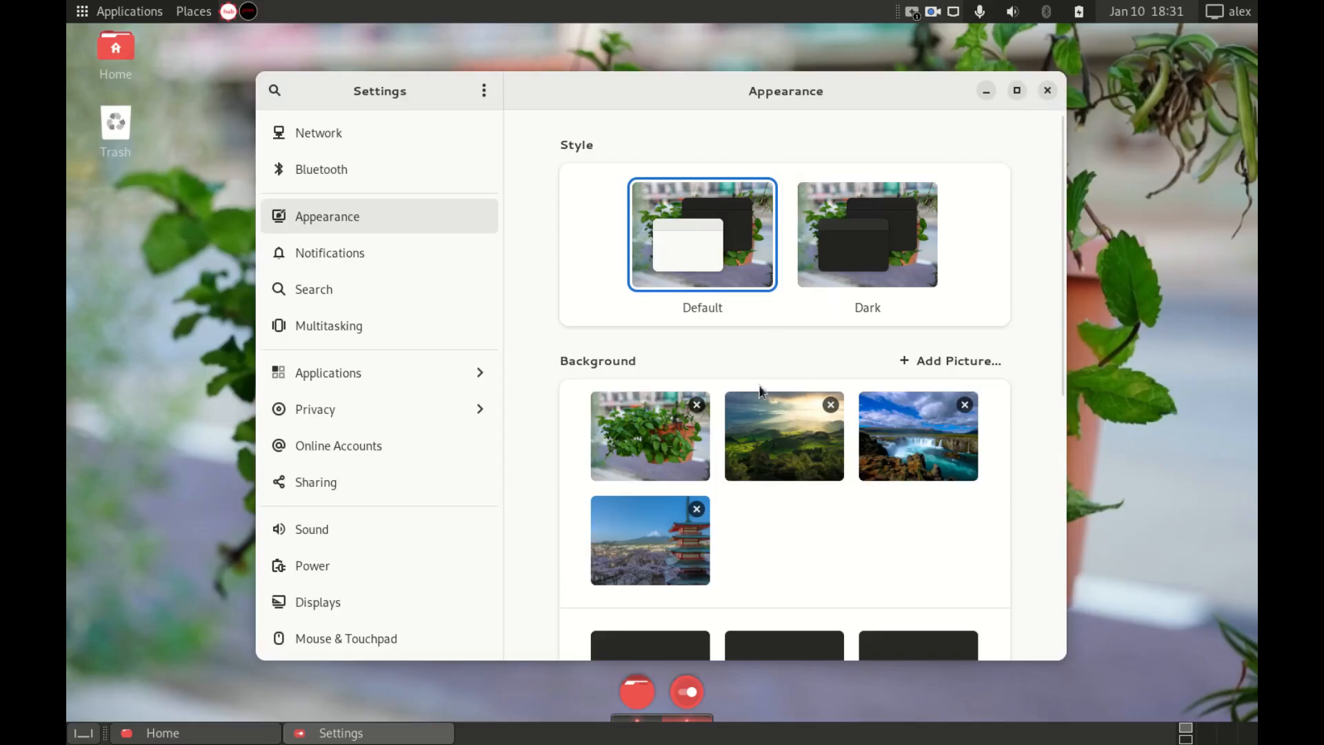
mouse_move(703, 240)
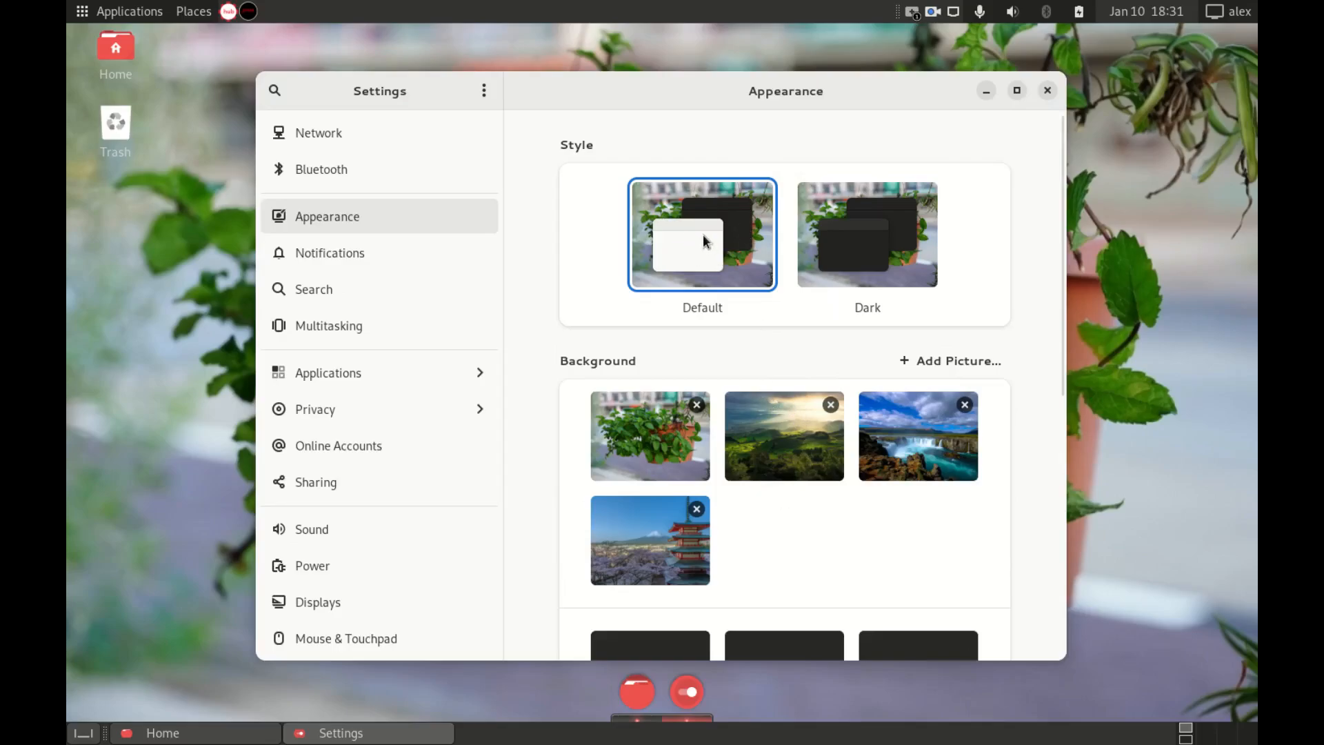
click(868, 235)
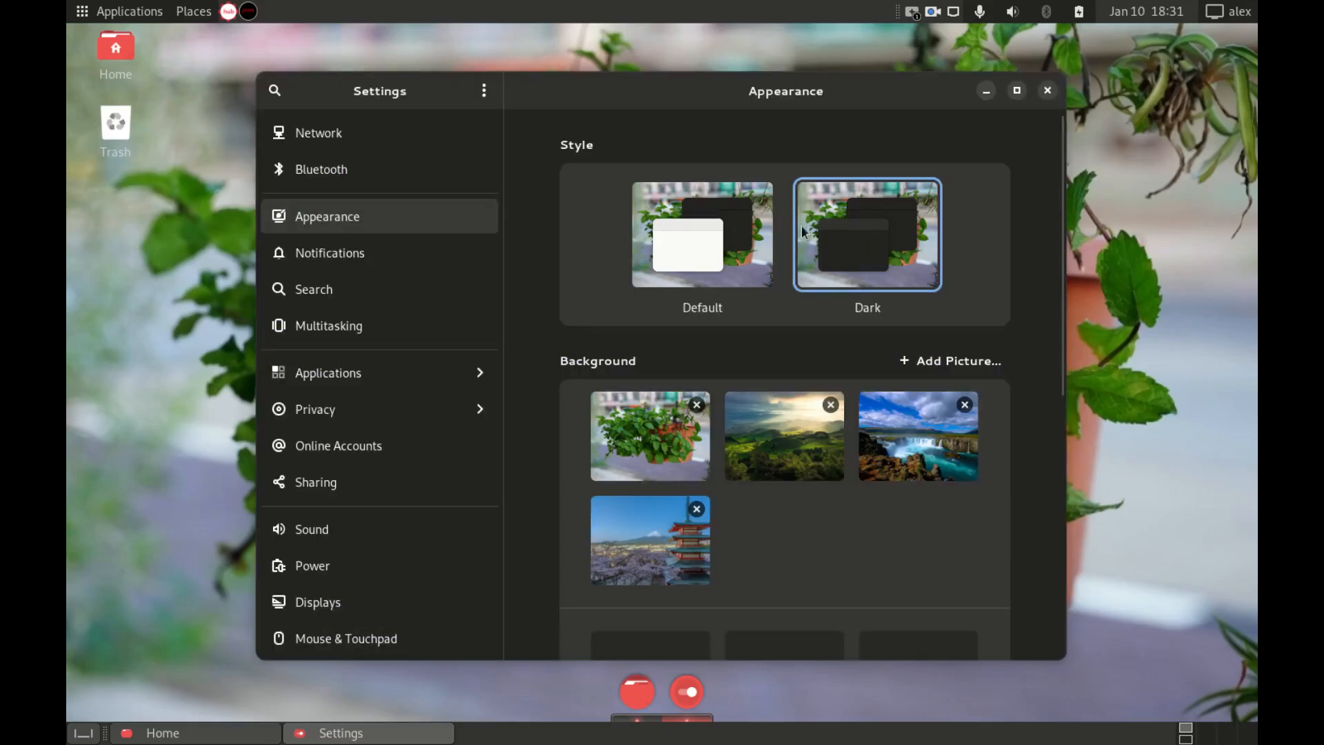
mouse_move(720, 122)
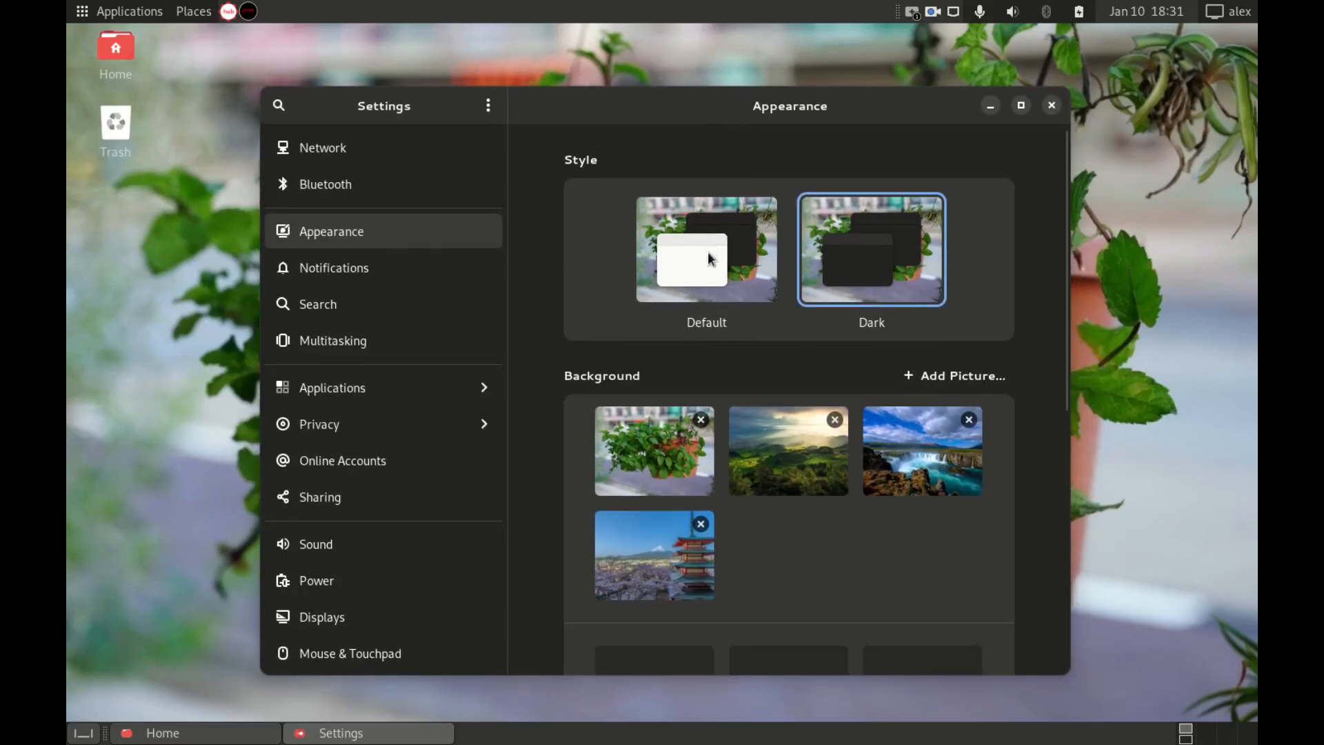
click(706, 248)
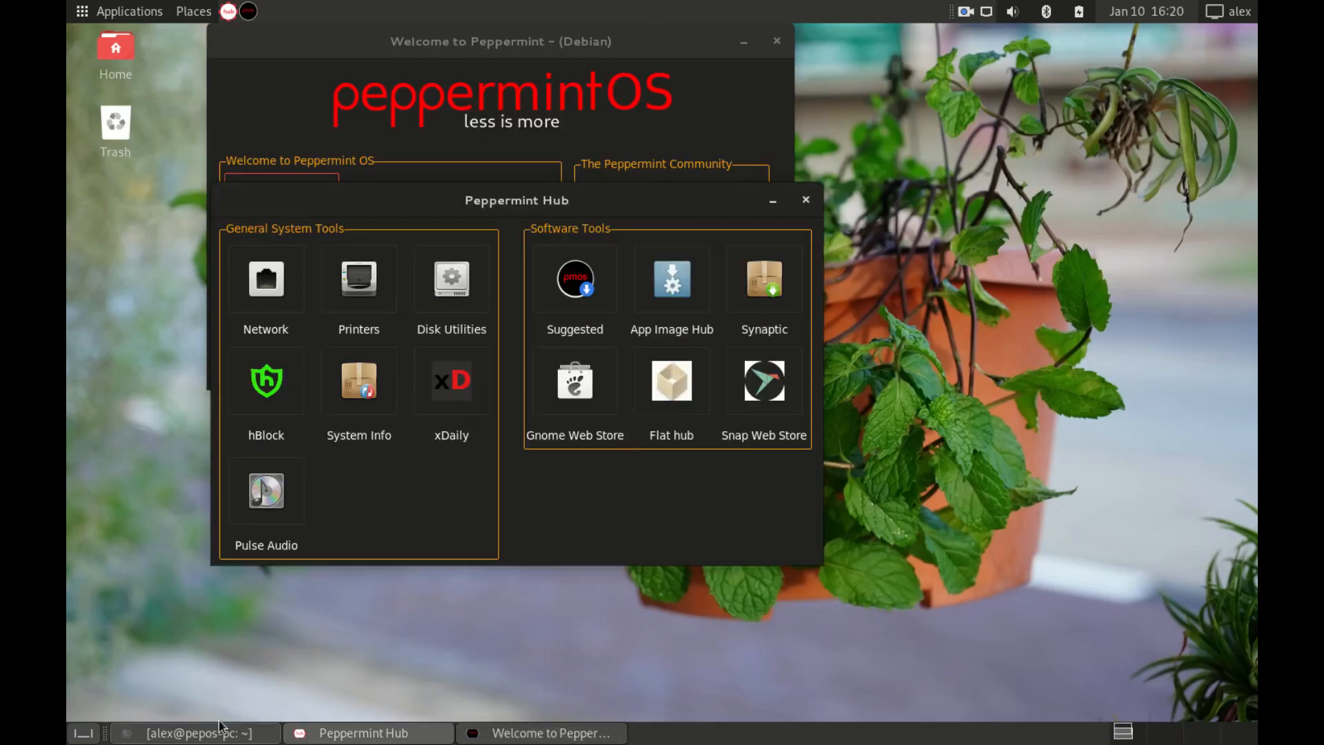
click(190, 734)
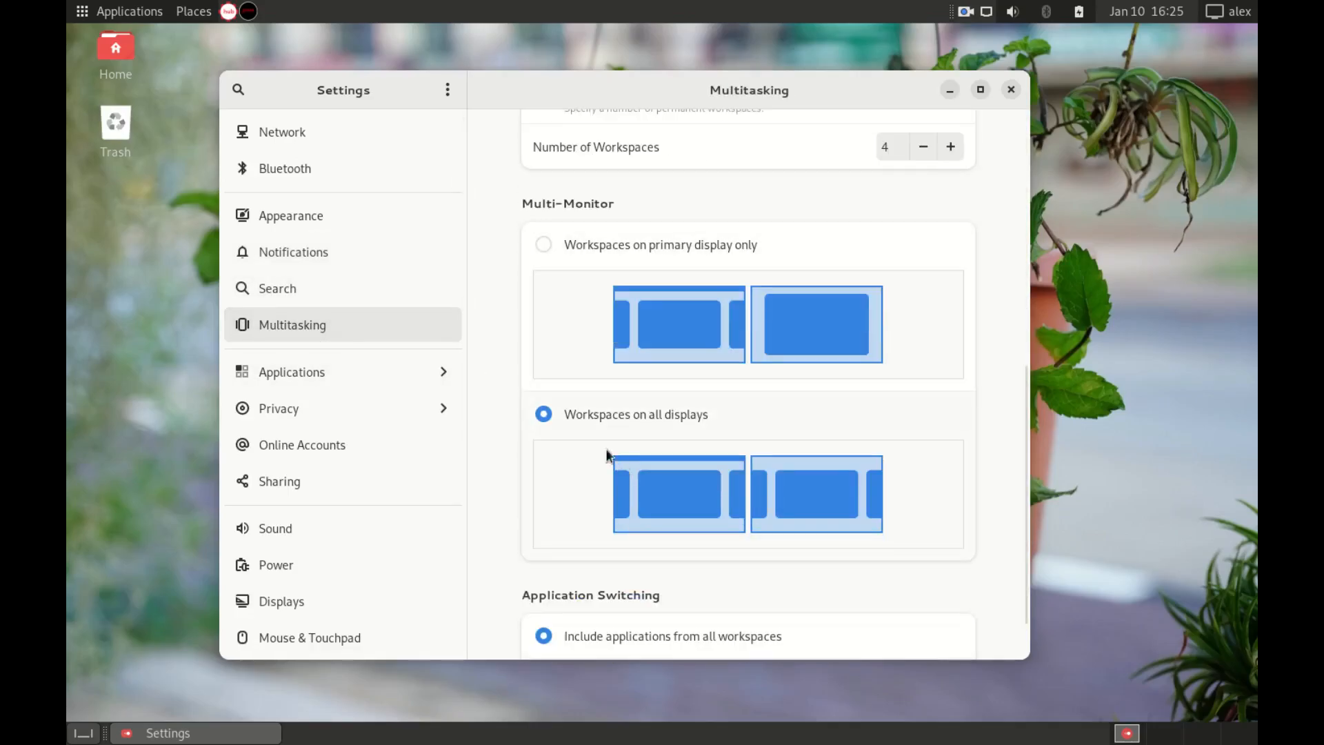
mouse_move(284, 168)
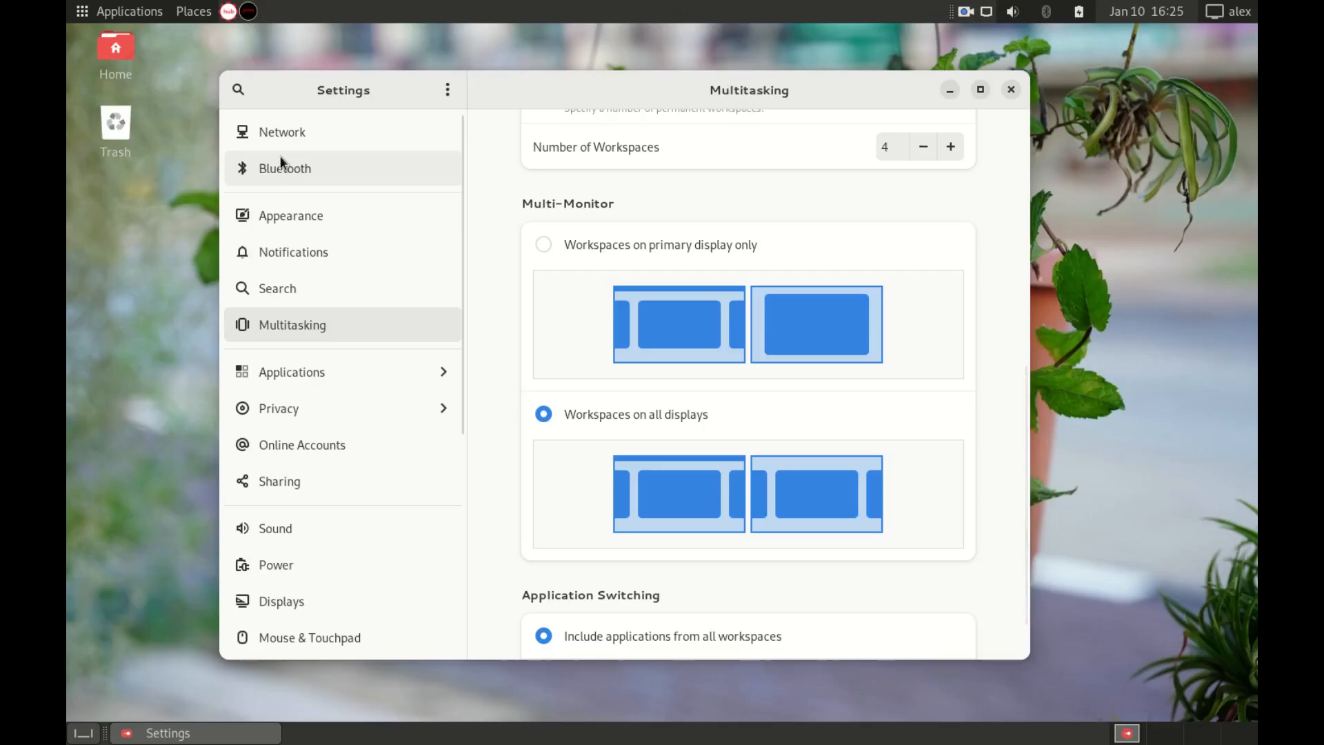
Review Multitasking options with four workspaces spanning all displays, then close Settings
click(281, 132)
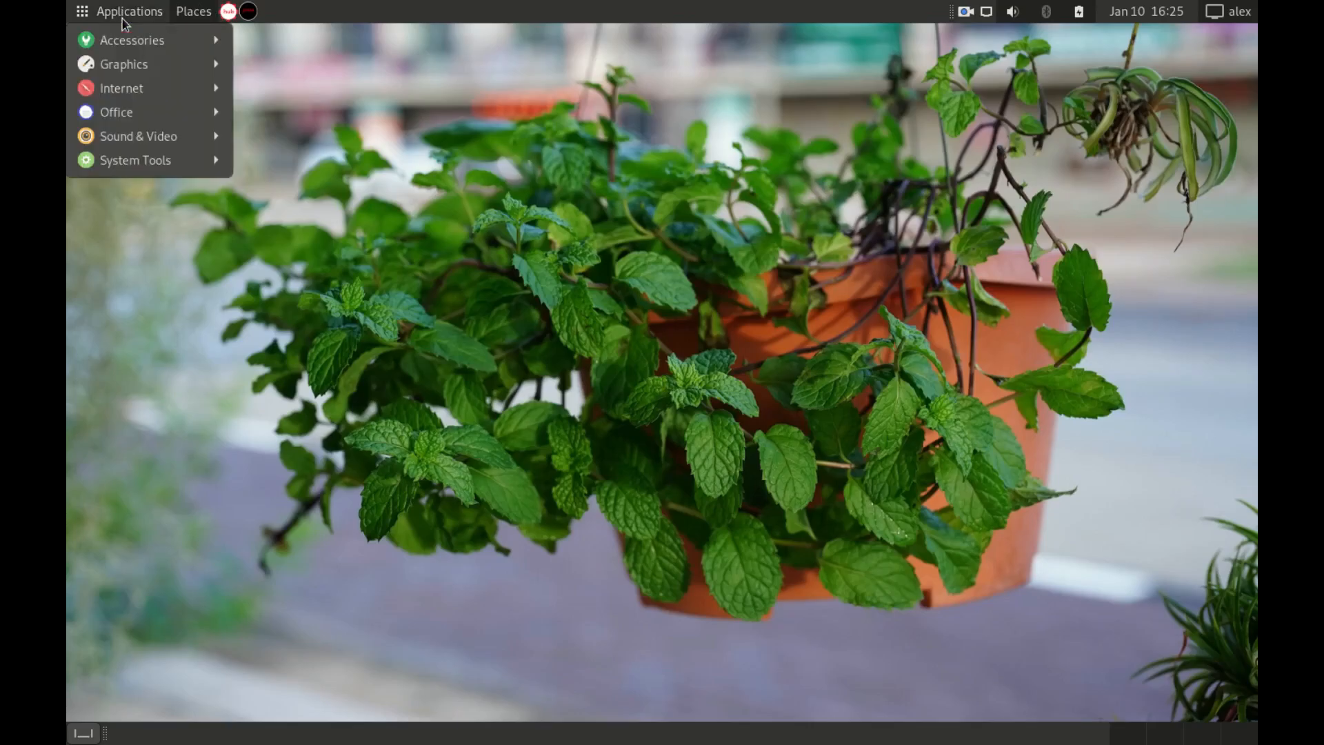
mouse_move(138, 113)
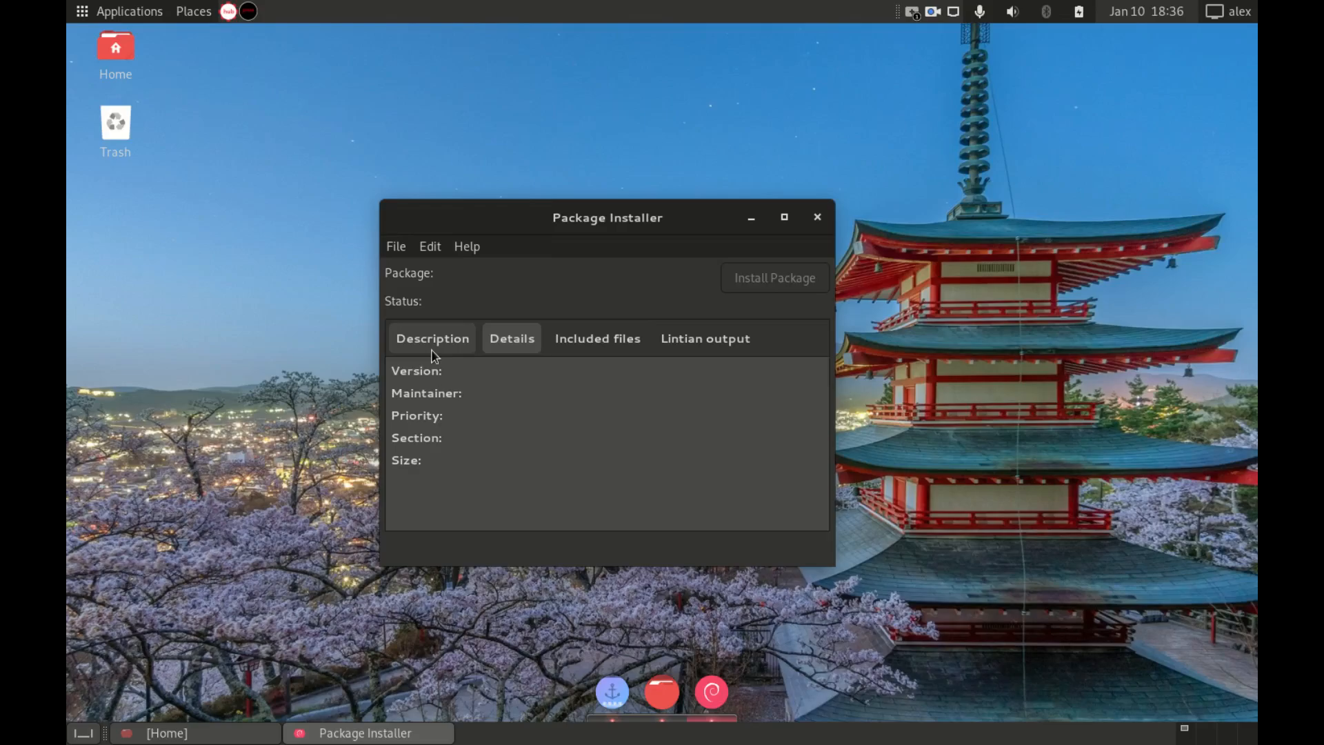
Show GDebi Package Installer's Description section with no package loaded
click(130, 11)
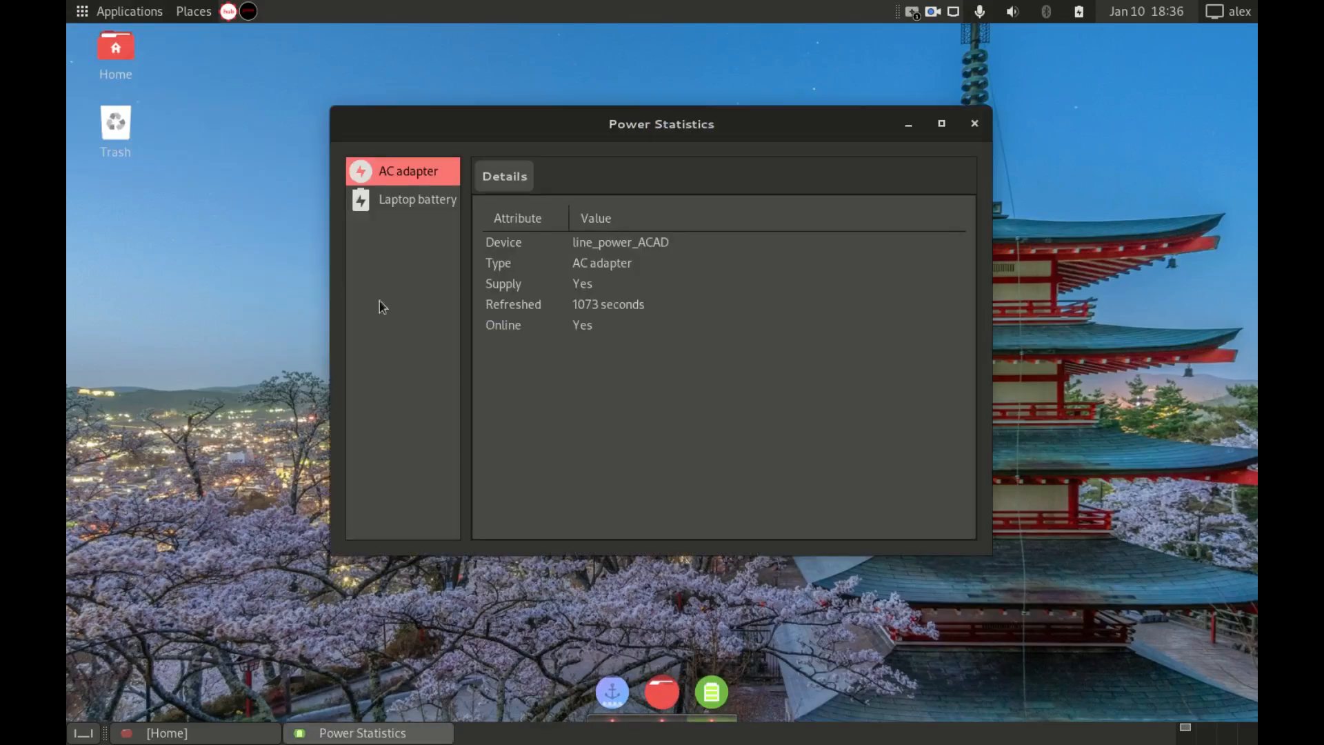
Show the laptop battery's details at 100.0% charge and 42.5% capacity, then leave Power Statistics
click(418, 199)
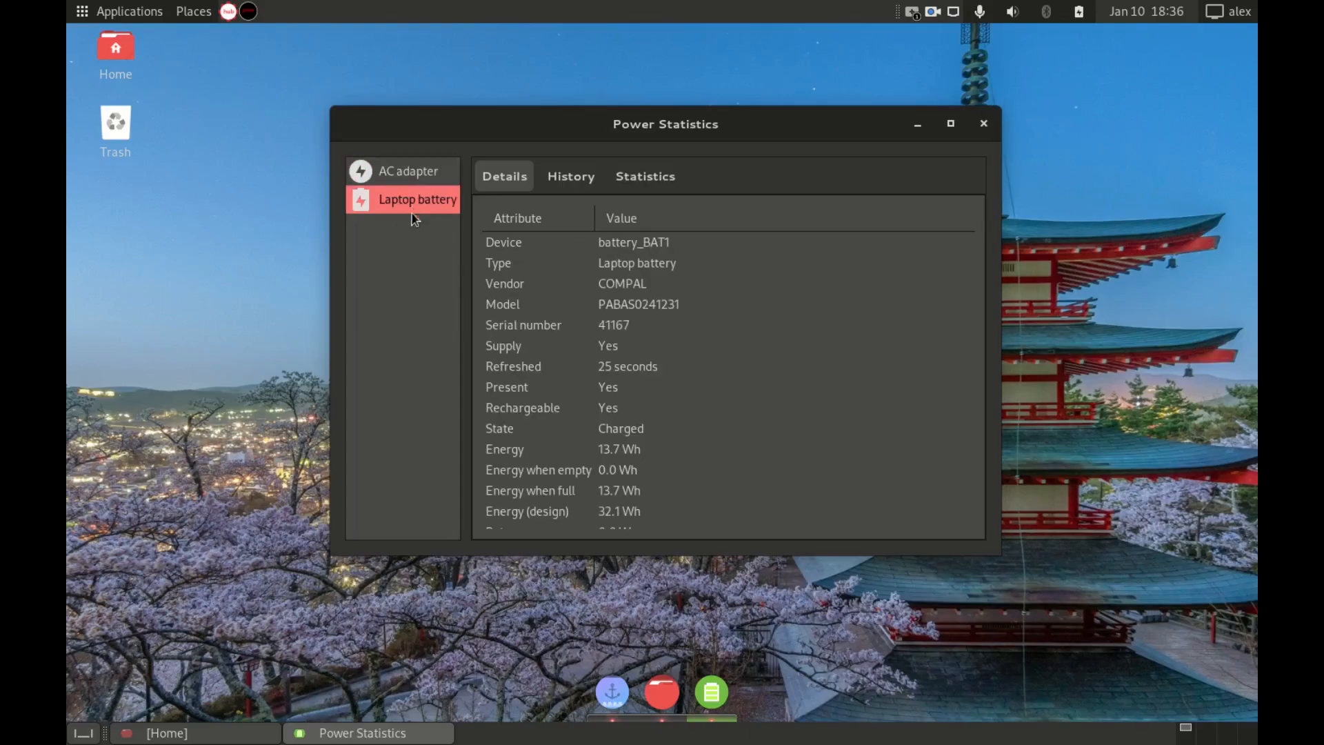
scroll(down, 3)
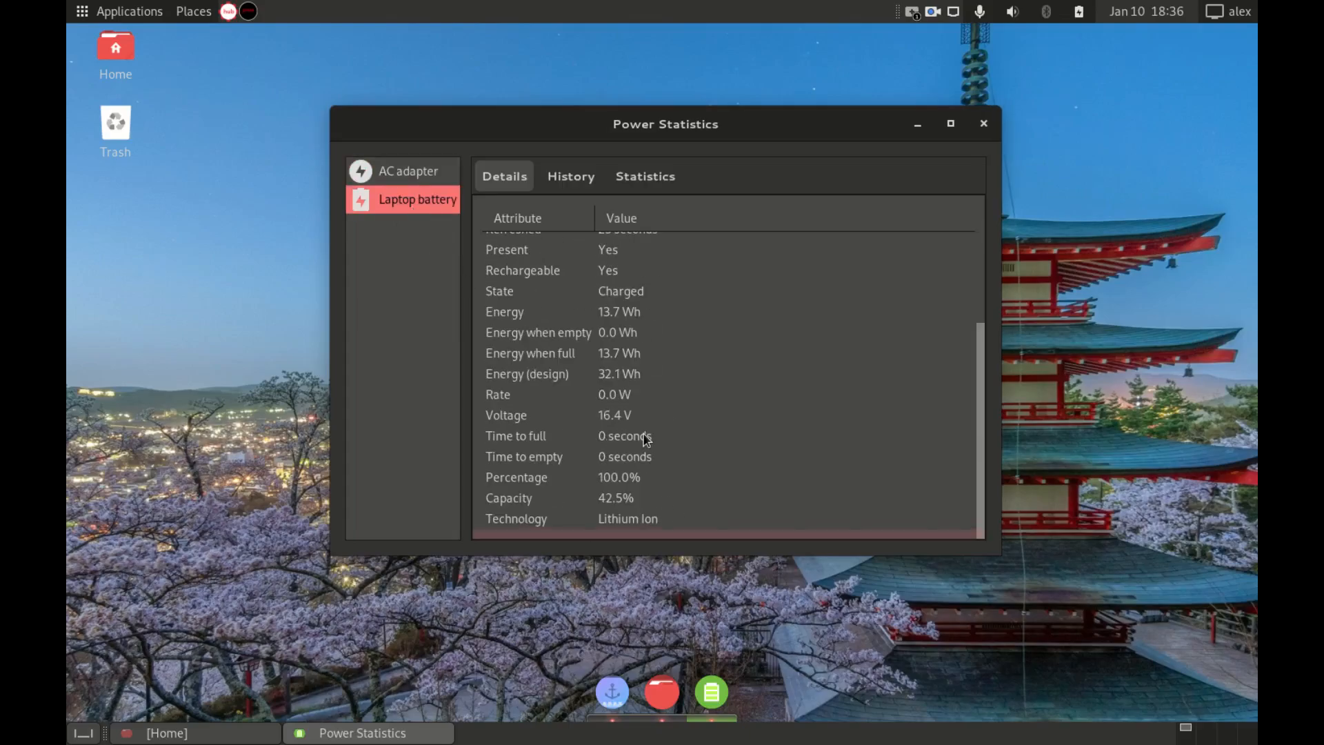
click(983, 124)
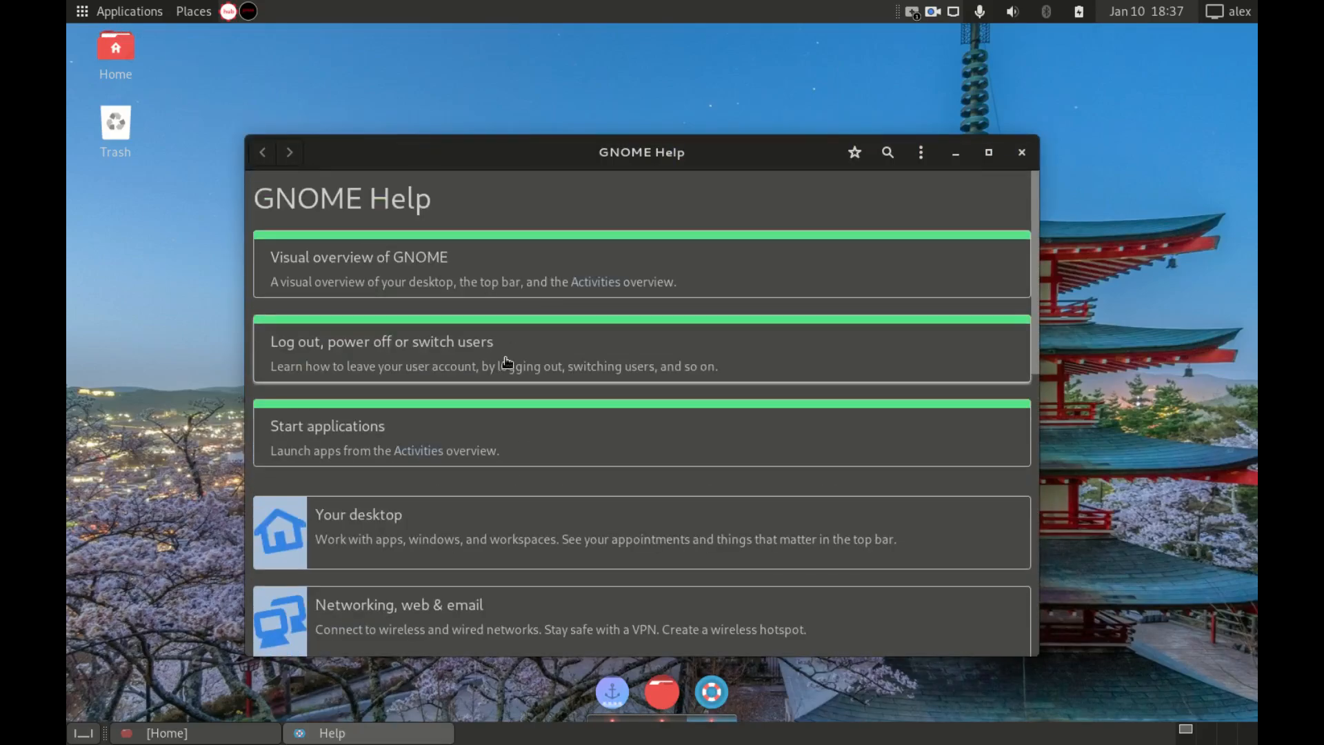
Close GNOME Help and show the Internet application list with Chromium, Firefox ESR and Kumo
click(1020, 152)
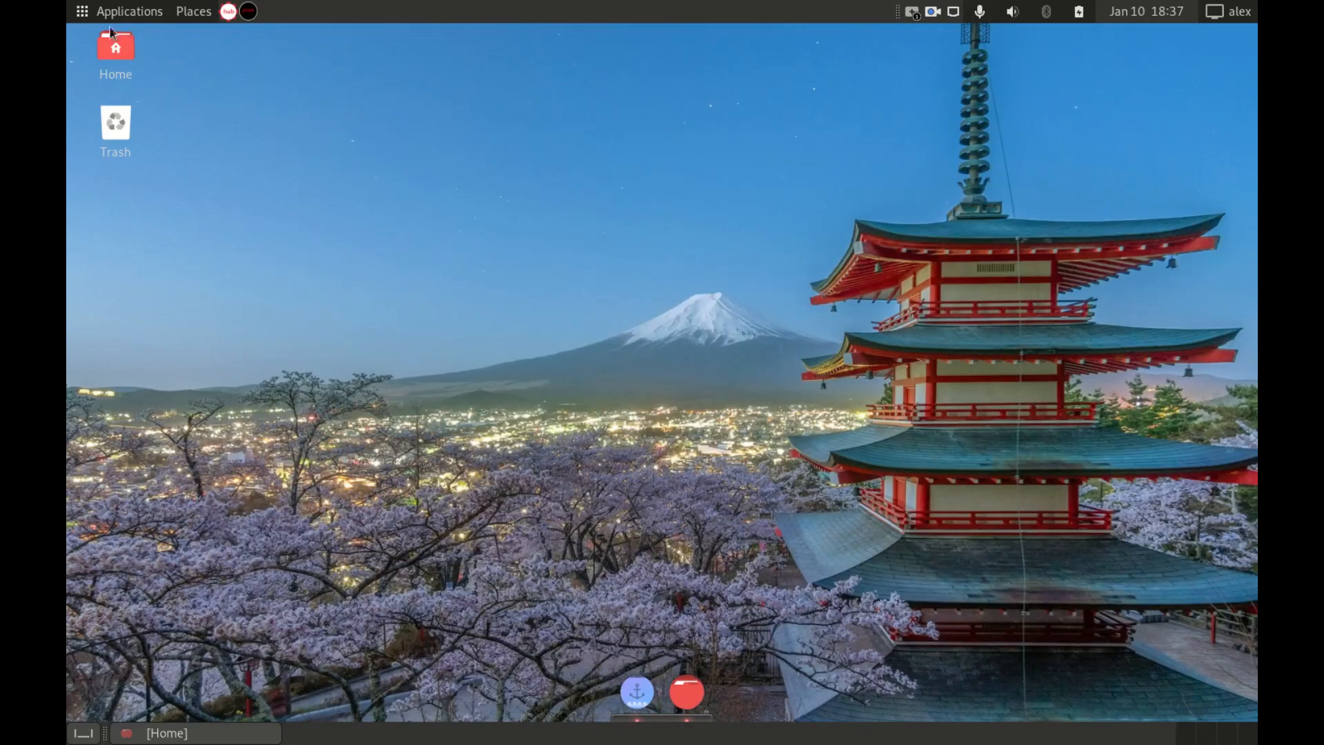
click(130, 11)
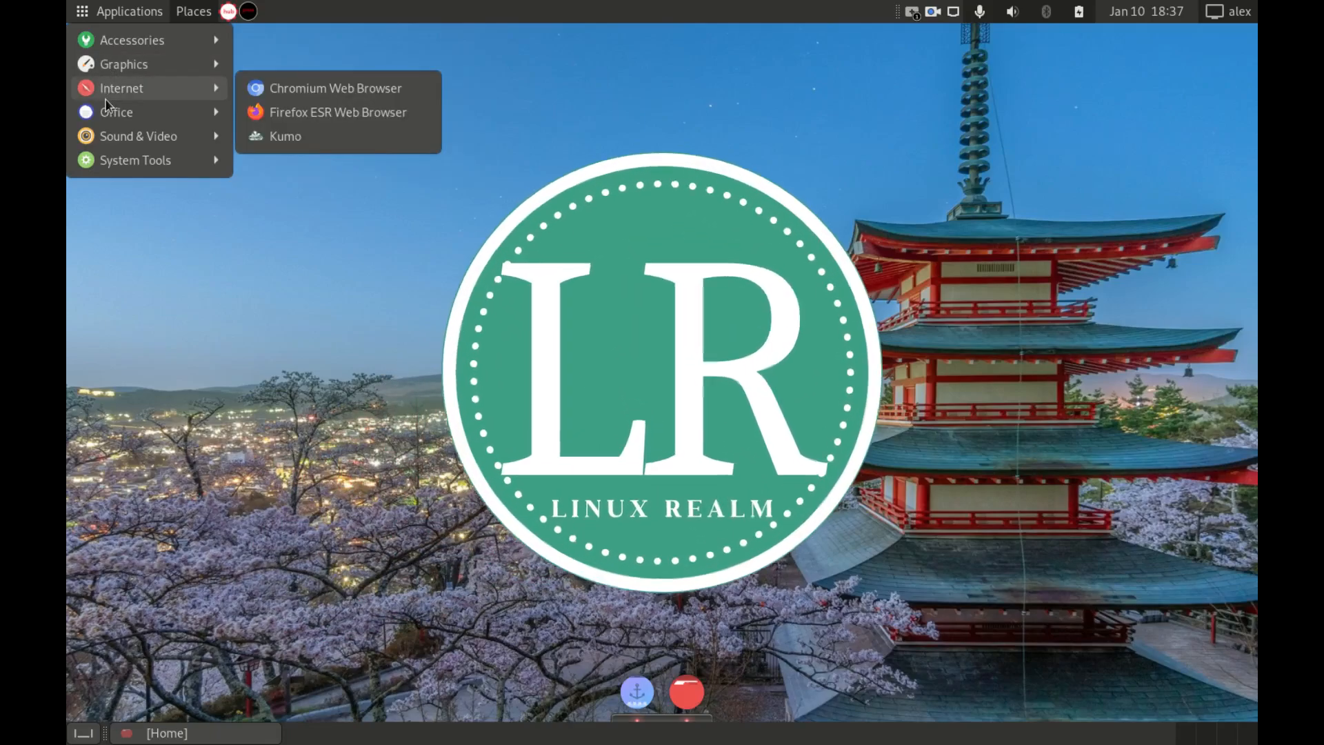